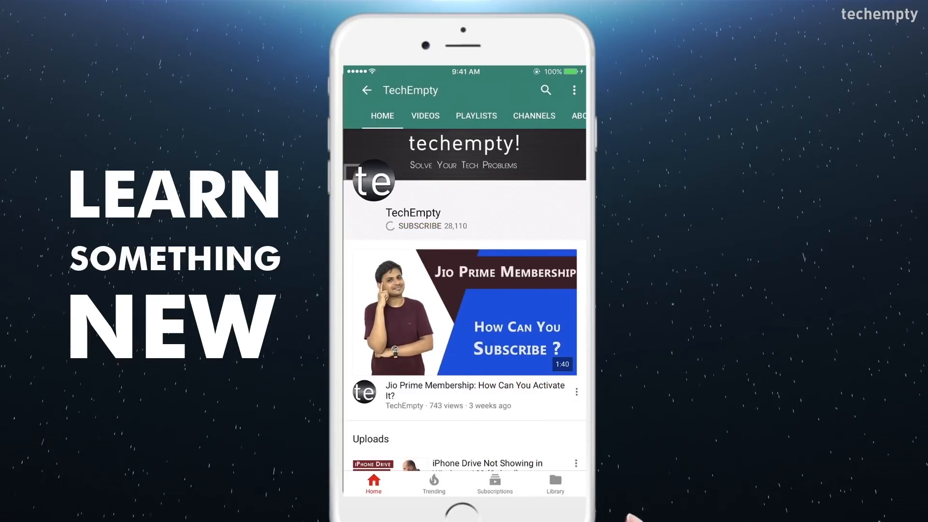
Subscribe to the TechEmpty YouTube channel.
left_click(418, 225)
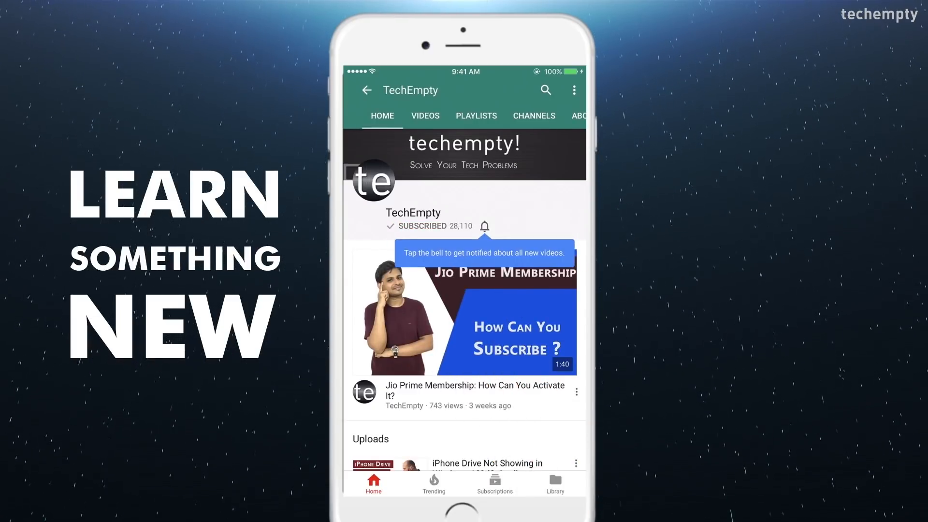
left_click(484, 226)
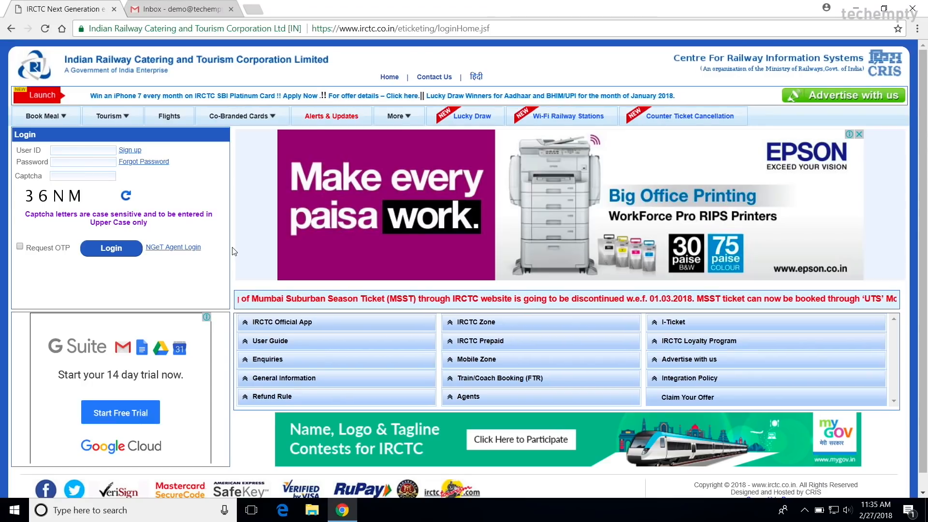
mouse_move(286, 135)
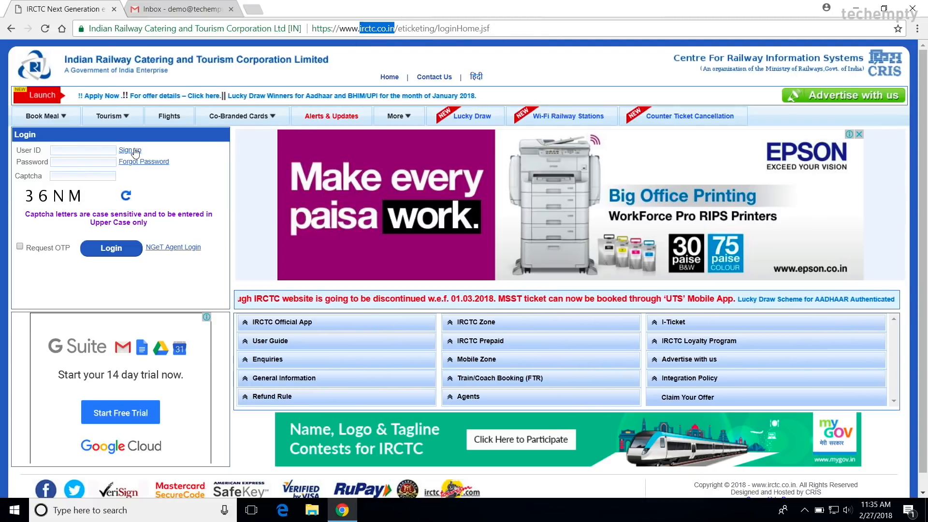
mouse_move(129, 150)
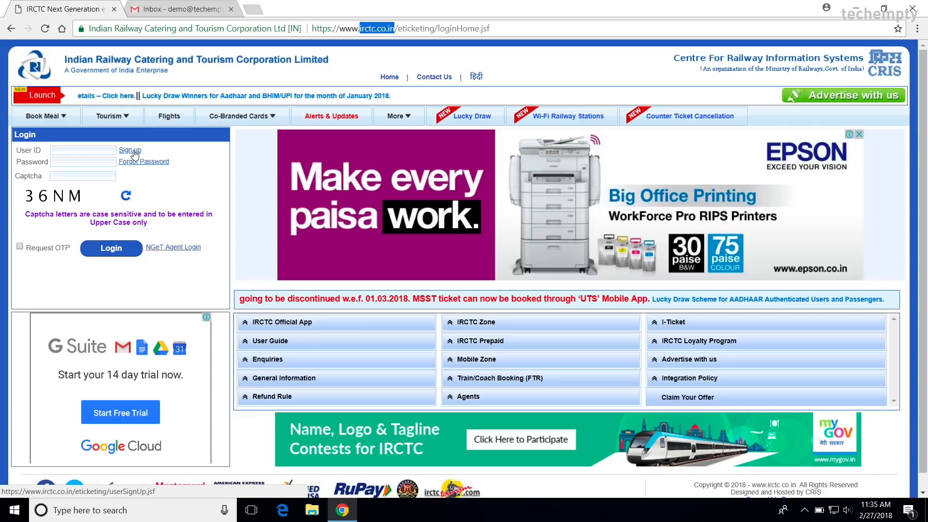
Go to the new-user registration page via the Sign up link.
left_click(128, 150)
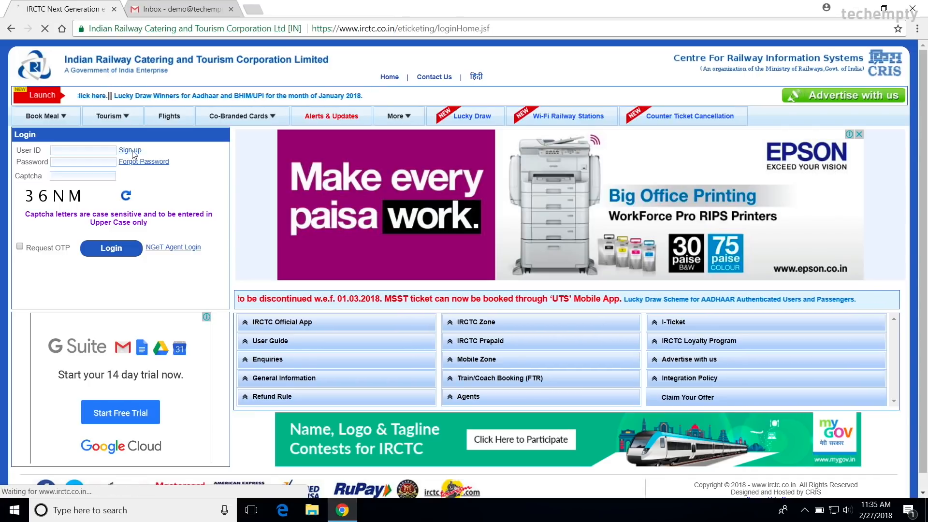
Load the Individual Registration form and review its sections down to the submit area.
left_click(129, 150)
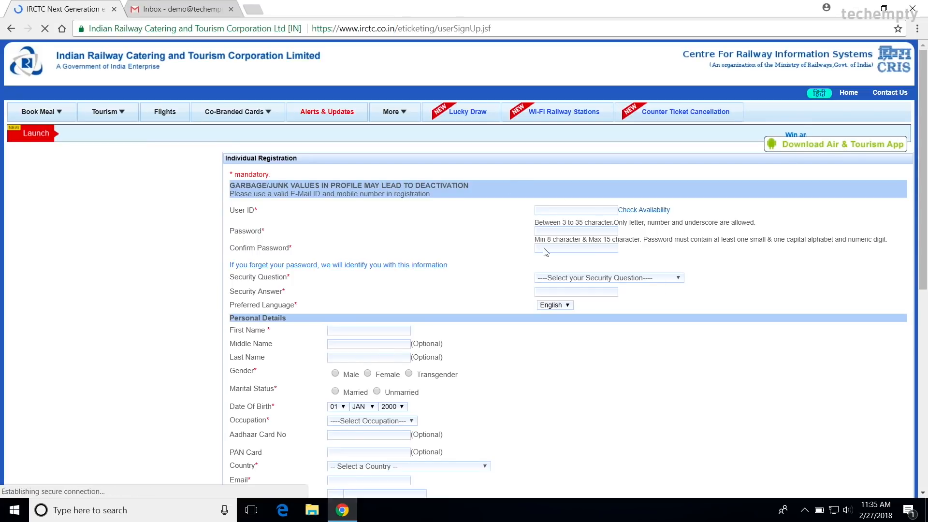
scroll("down", 3)
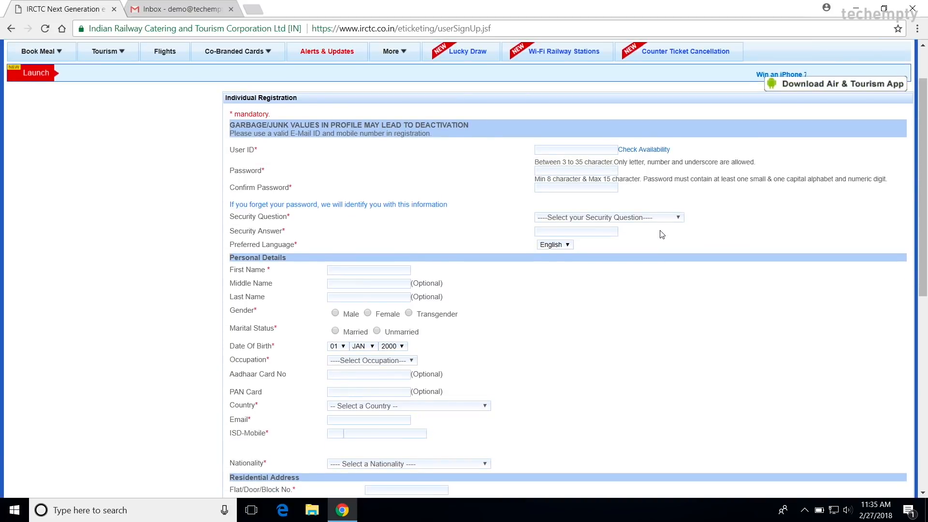
scroll("down", 3)
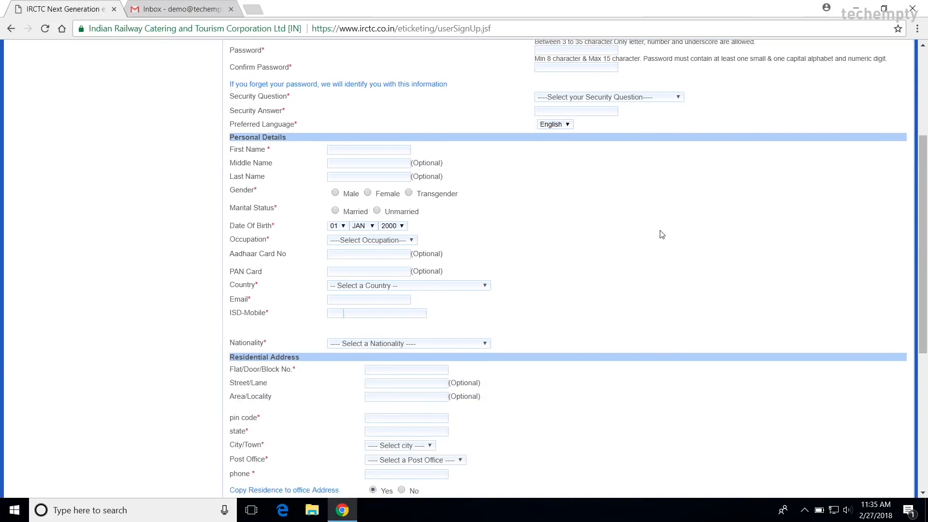
scroll("down", 3)
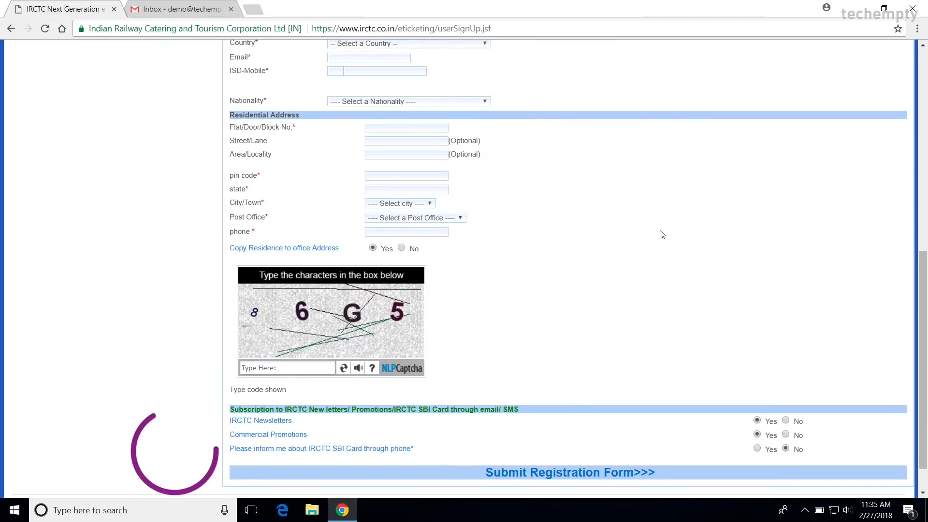
scroll("up", 3)
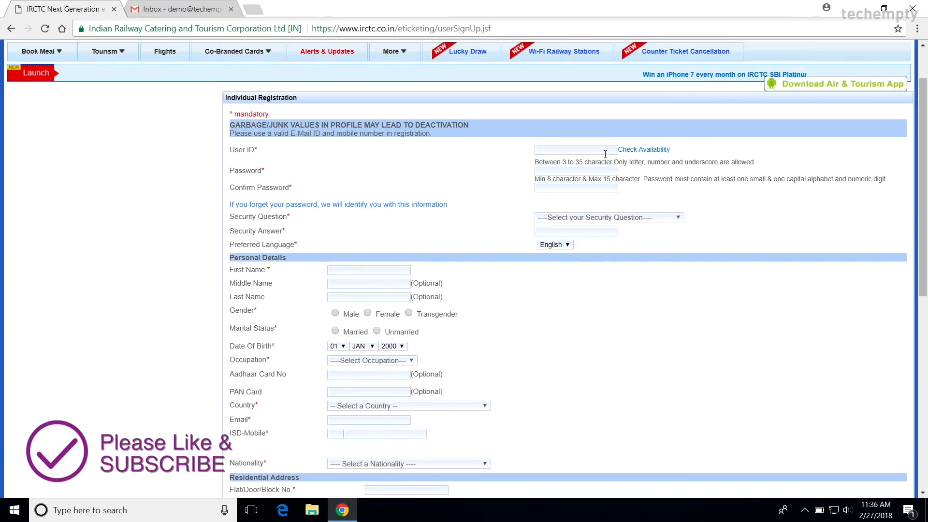
left_click(574, 149)
type("techempty")
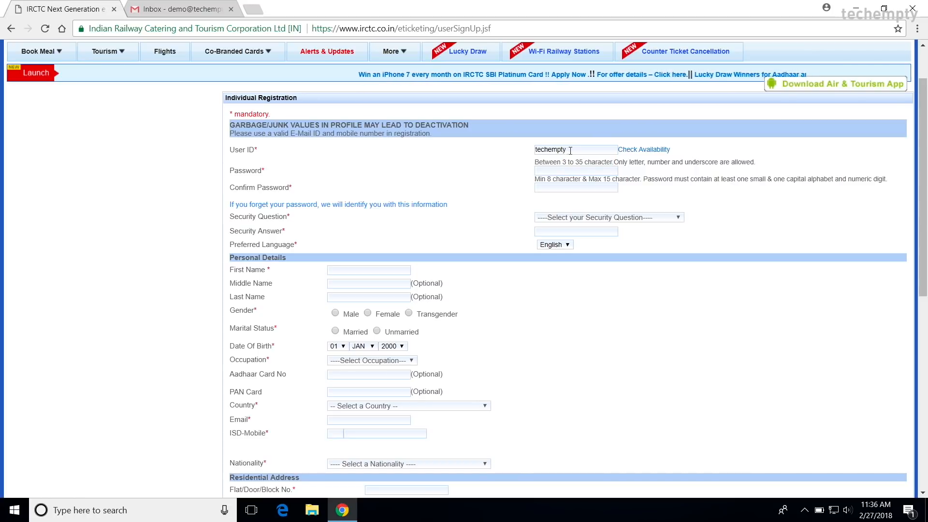
left_click(644, 148)
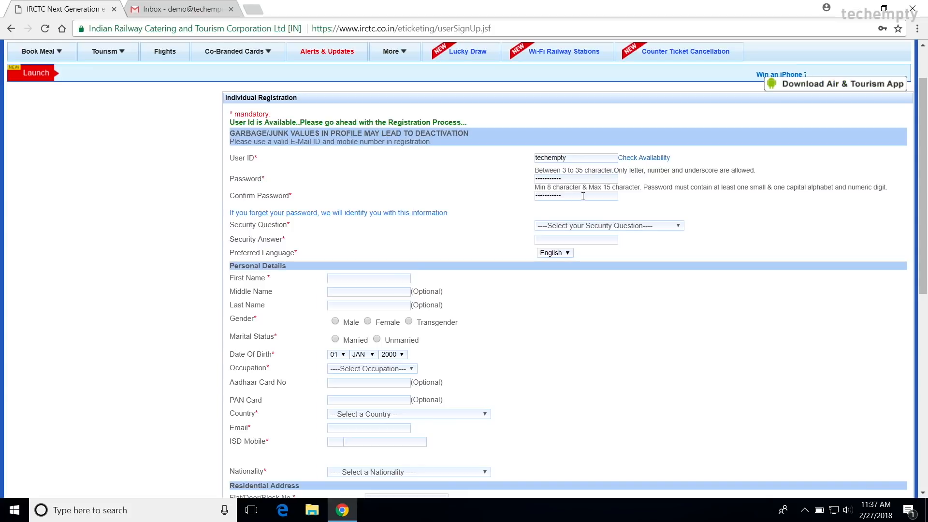
mouse_move(495, 235)
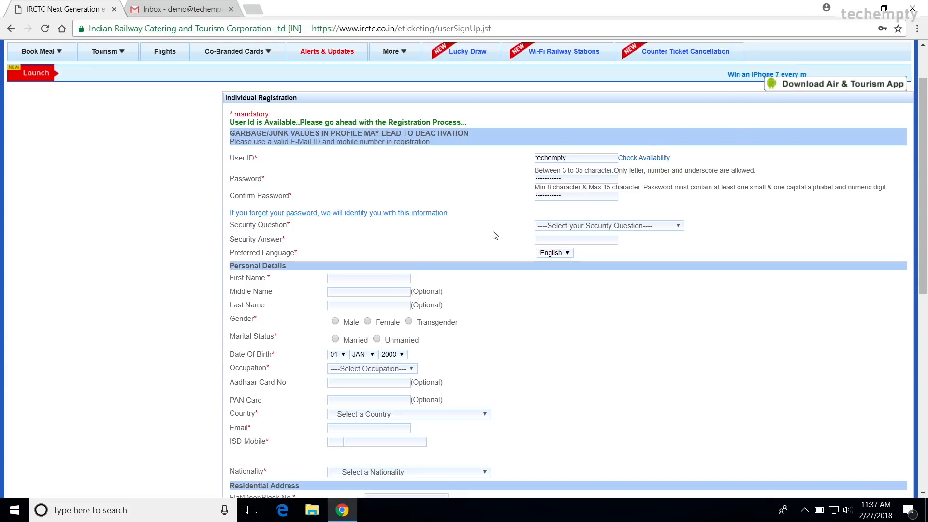
left_click(607, 225)
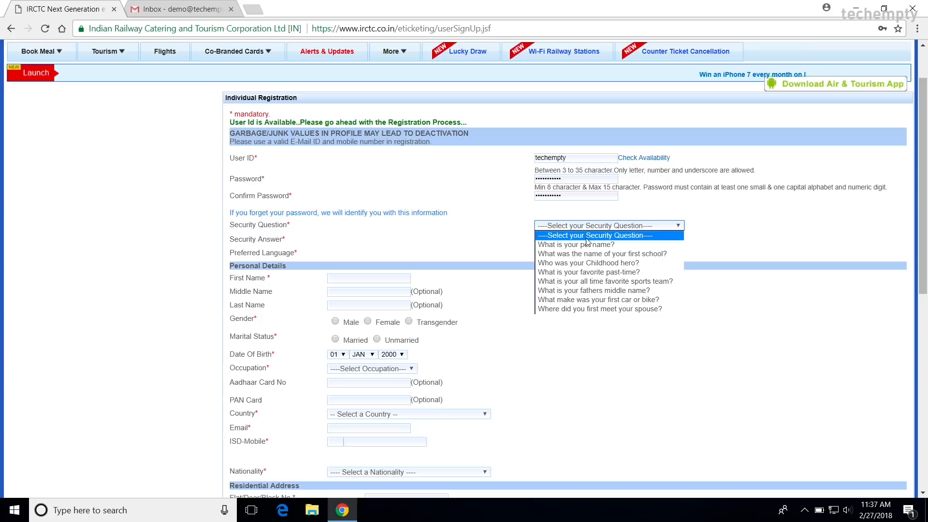
left_click(574, 245)
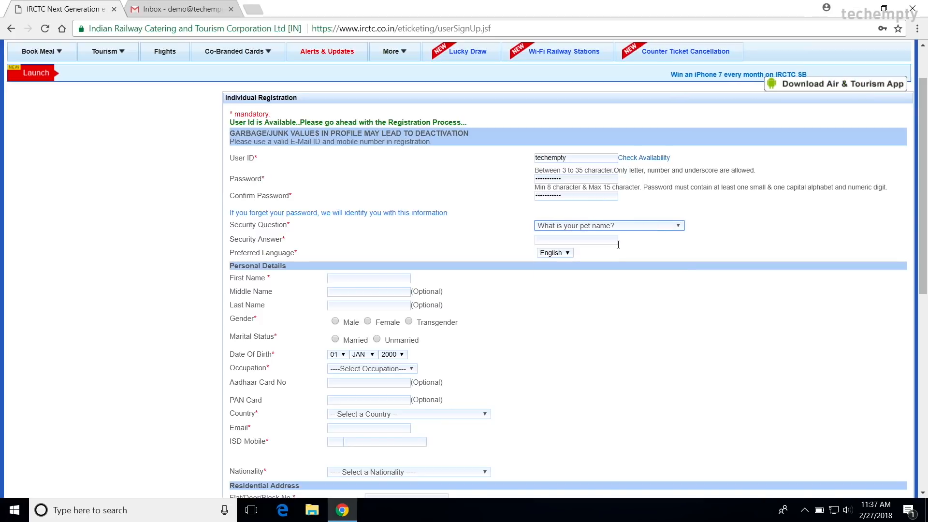
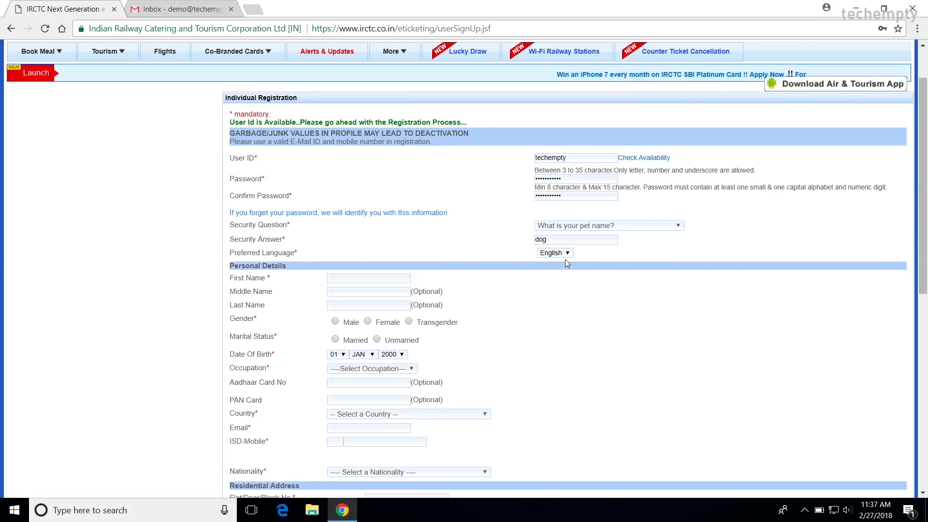
left_click(554, 252)
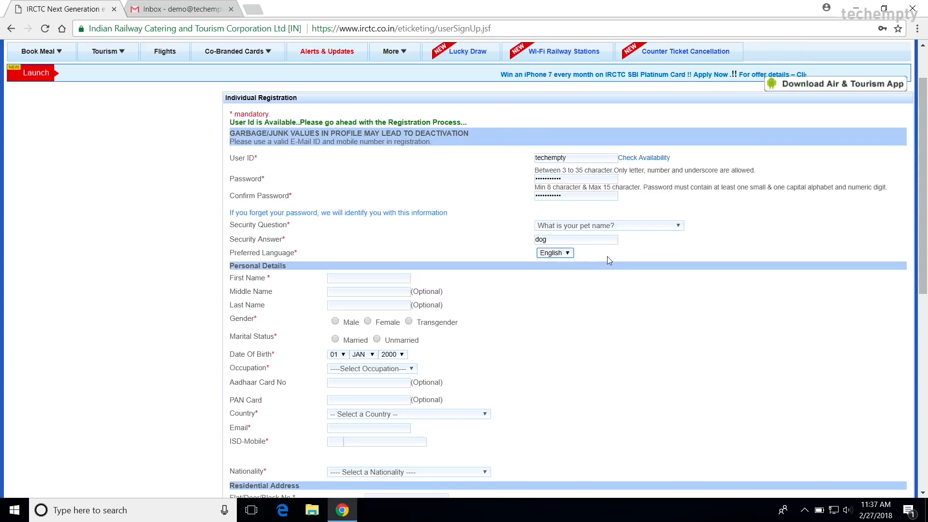
scroll("down", 3)
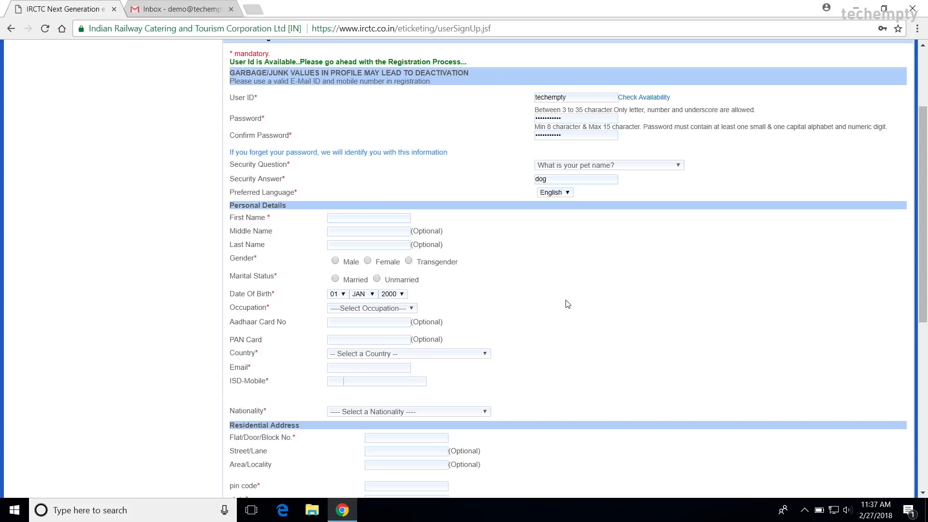
scroll("down", 3)
type("Praveen")
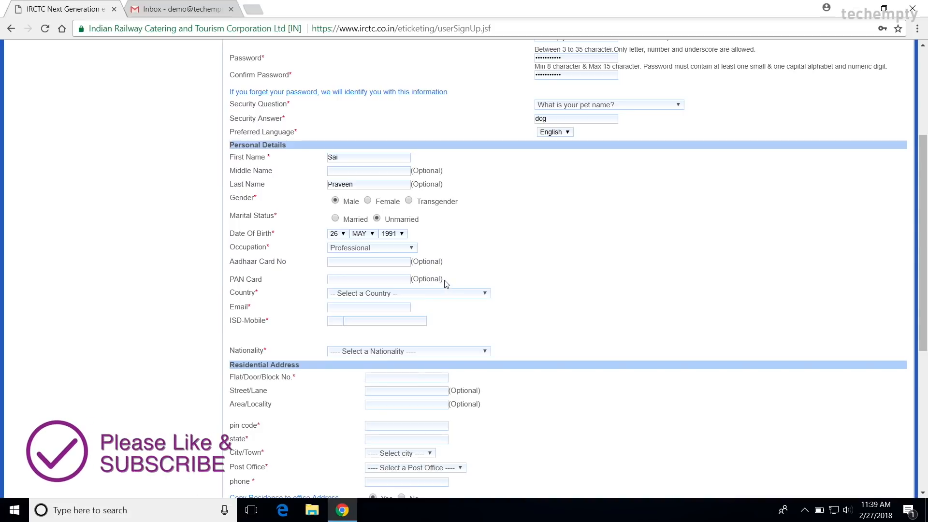
mouse_move(268, 294)
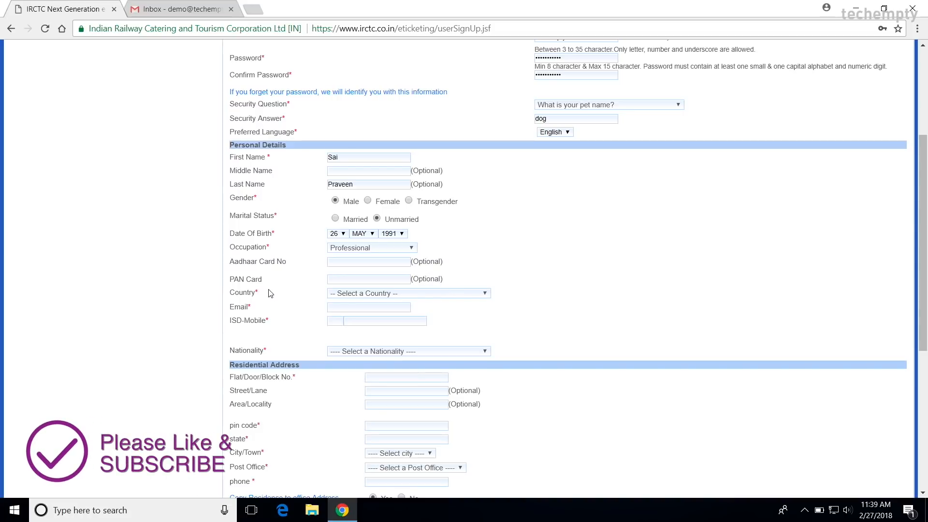
mouse_move(299, 265)
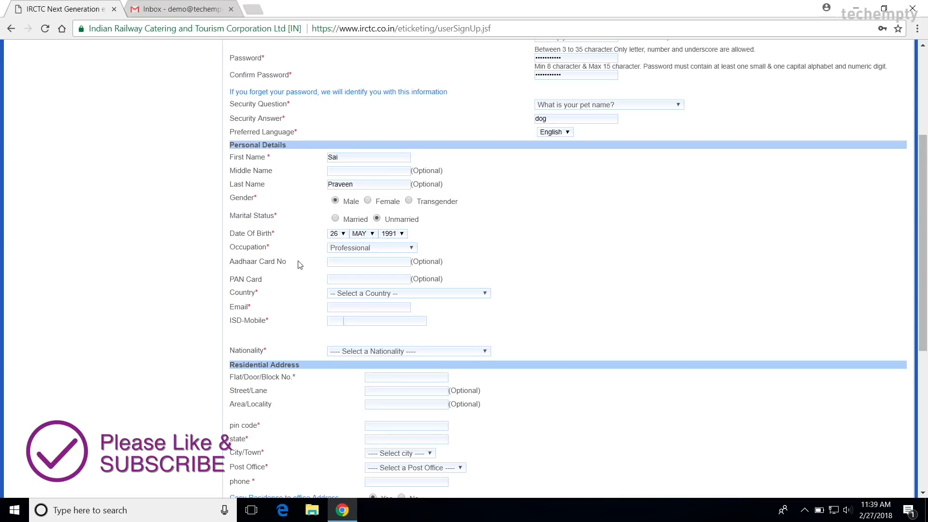
mouse_move(291, 288)
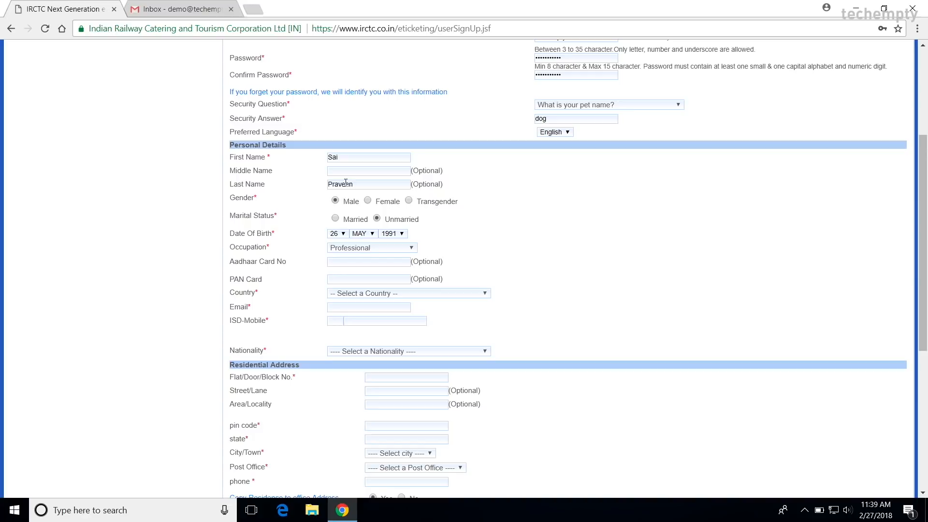
left_click(408, 293)
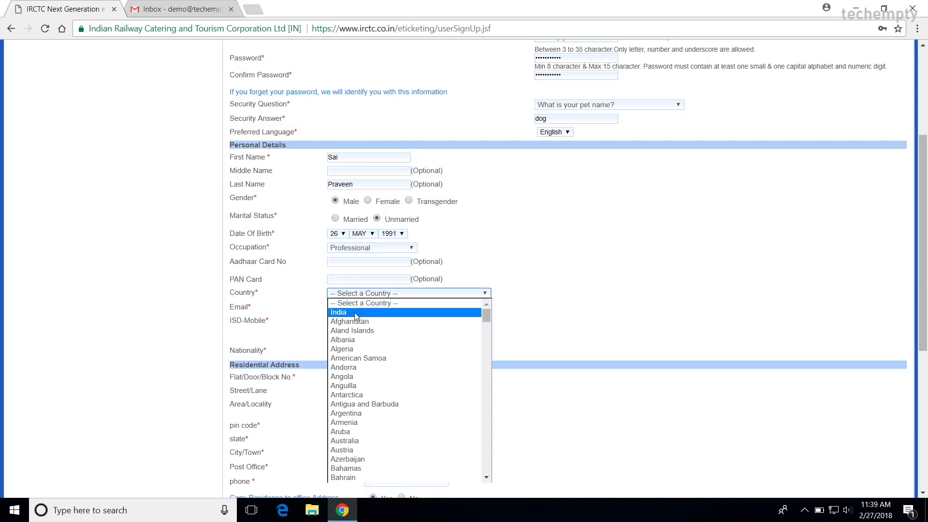
Enter the mobile number below the email address.
left_click(339, 312)
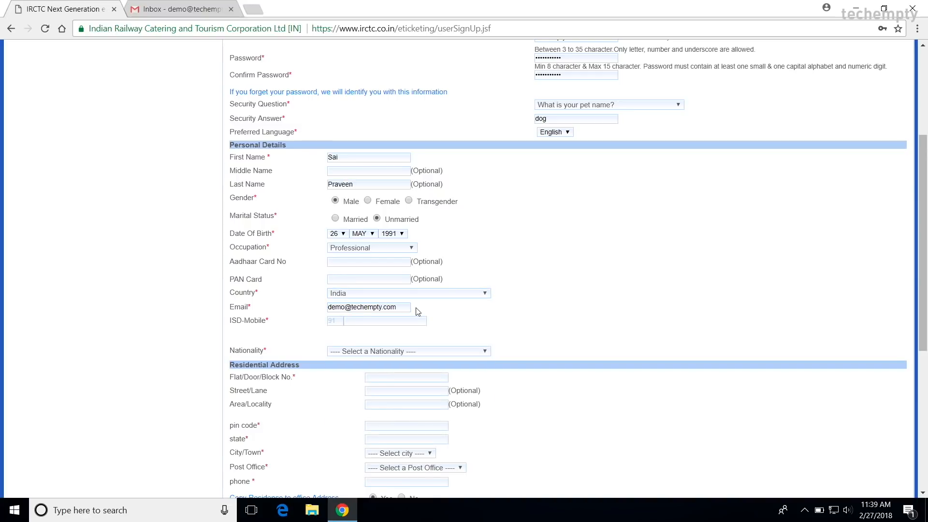
left_click(385, 320)
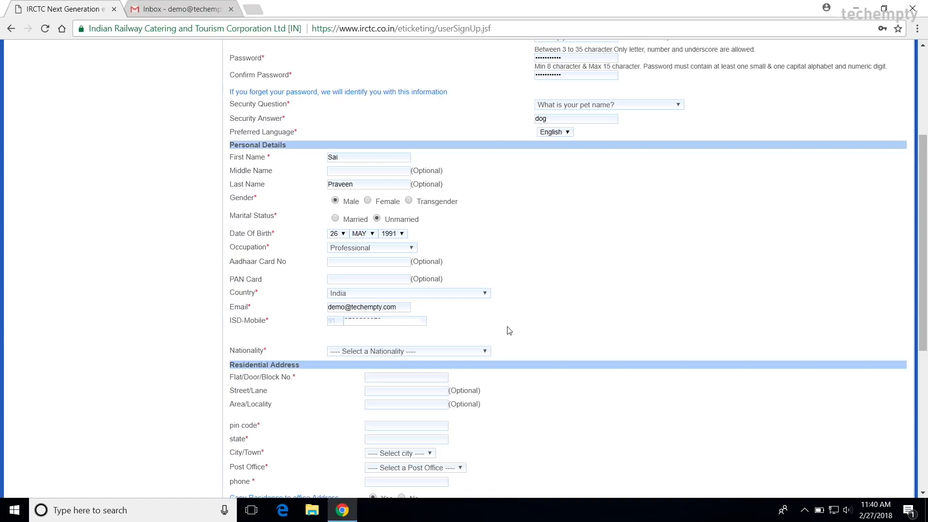
mouse_move(473, 328)
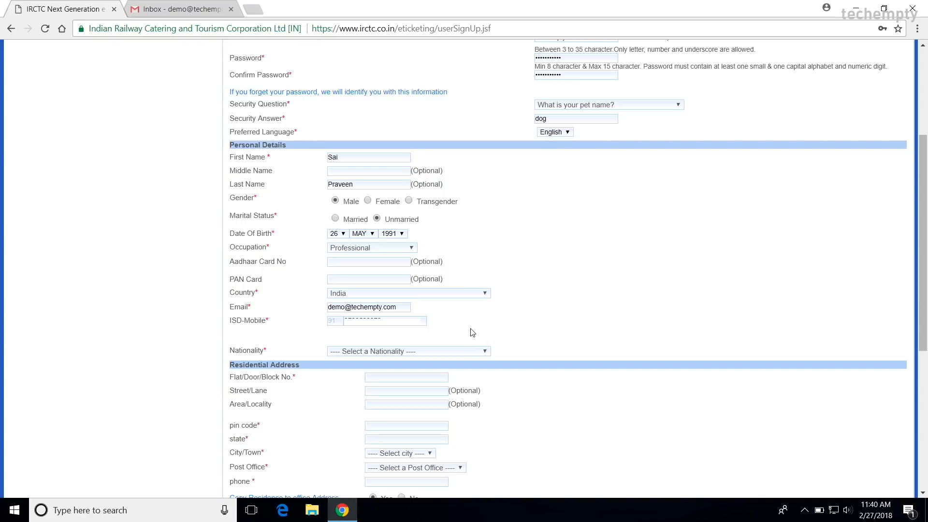
mouse_move(484, 356)
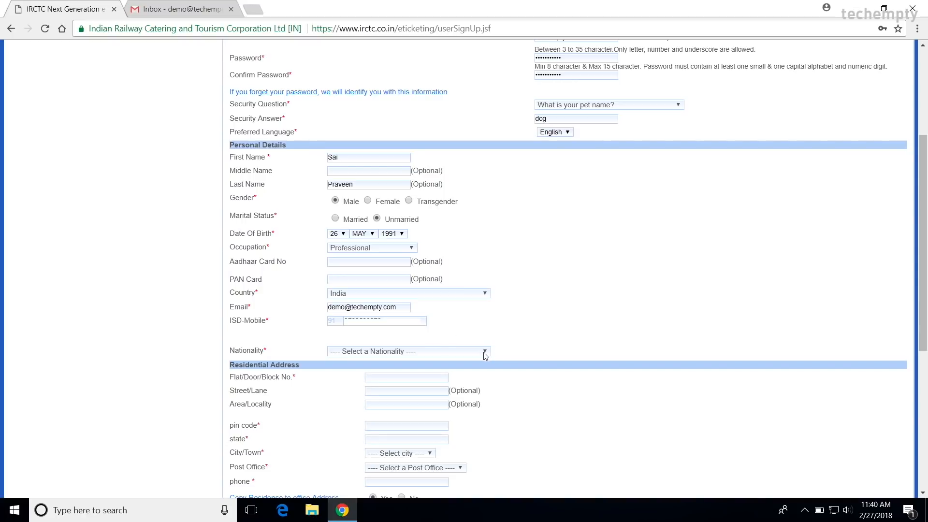
Set nationality to India and fill the address with pin code 524201, Nellore and Kavali H.O.
left_click(485, 351)
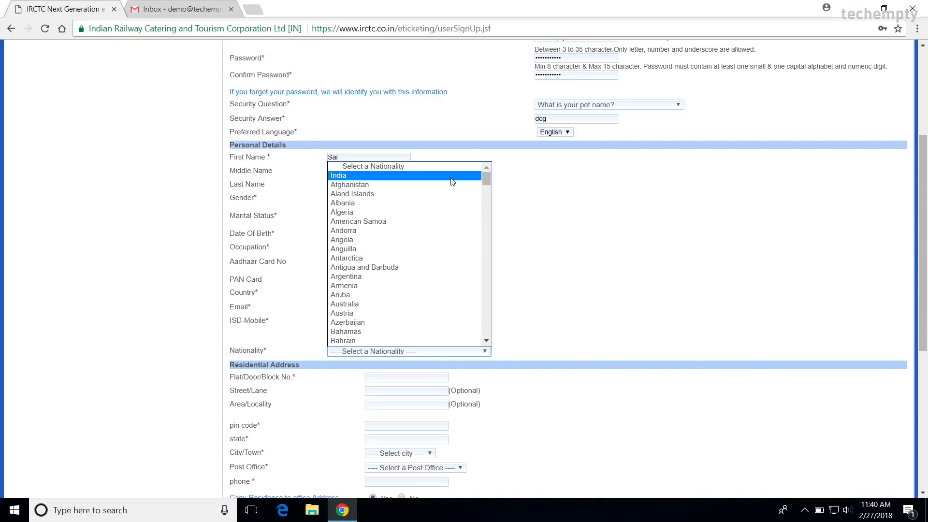
left_click(339, 175)
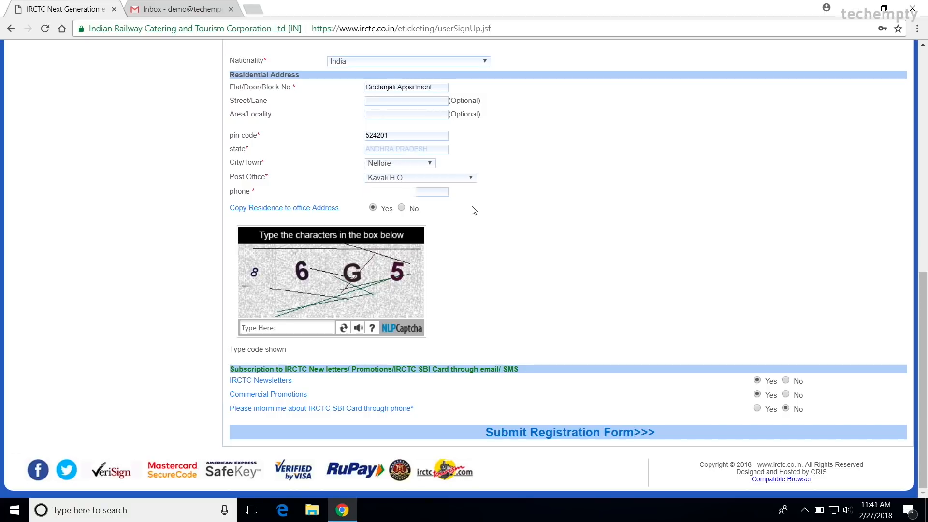
mouse_move(295, 344)
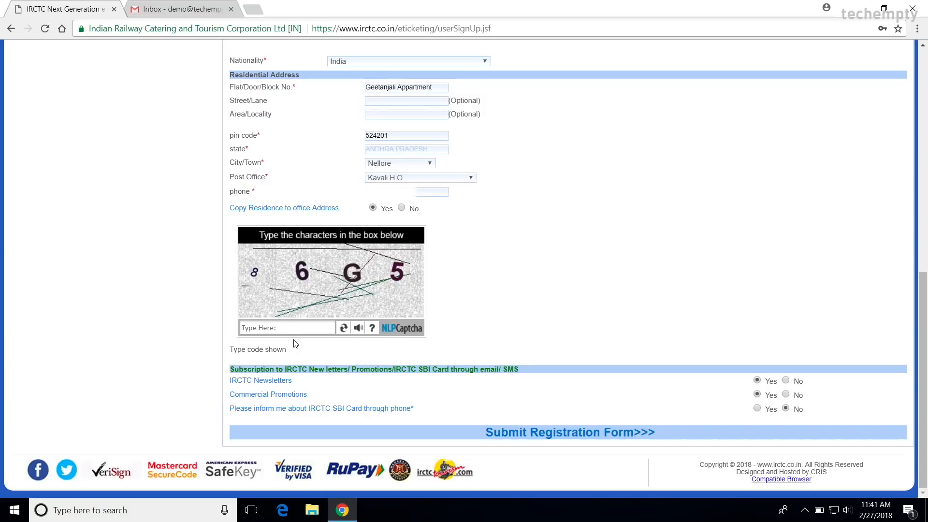
Enter the captcha, submit the form, confirm preferences and accept the terms and conditions.
left_click(569, 432)
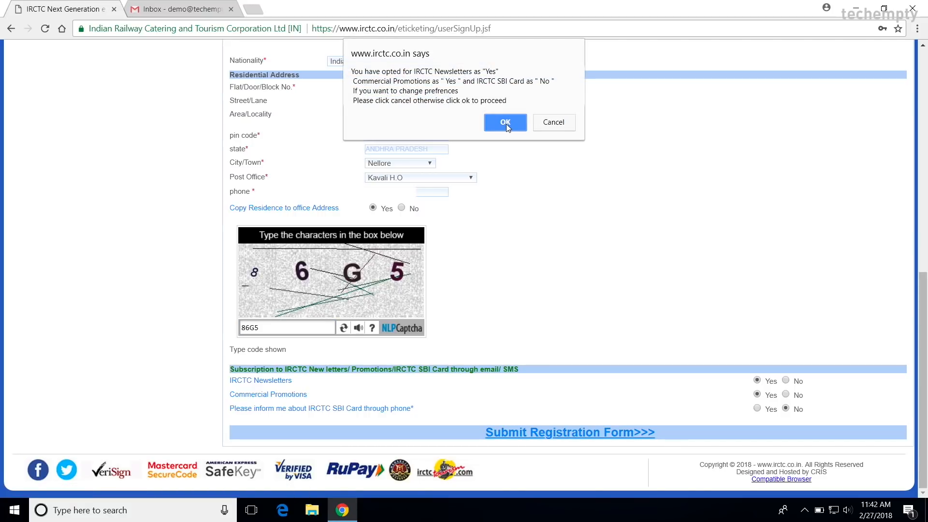
left_click(505, 123)
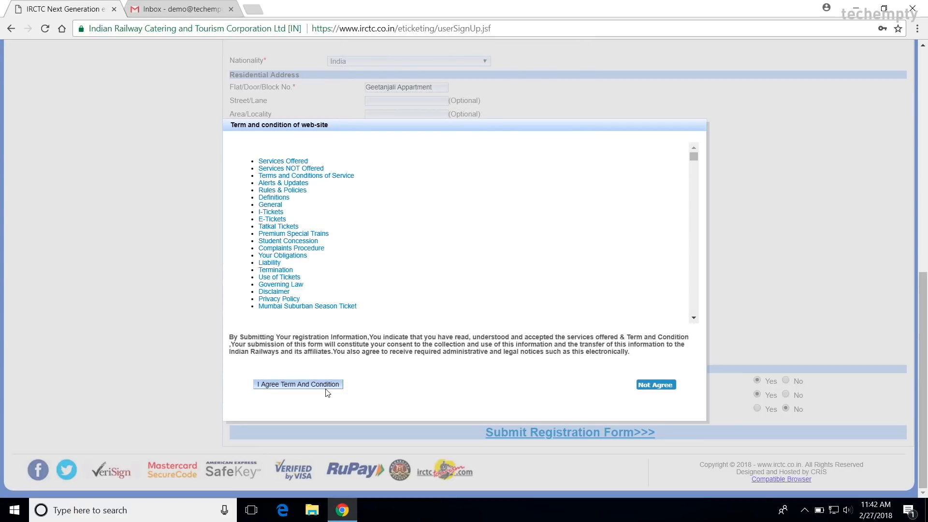
left_click(299, 384)
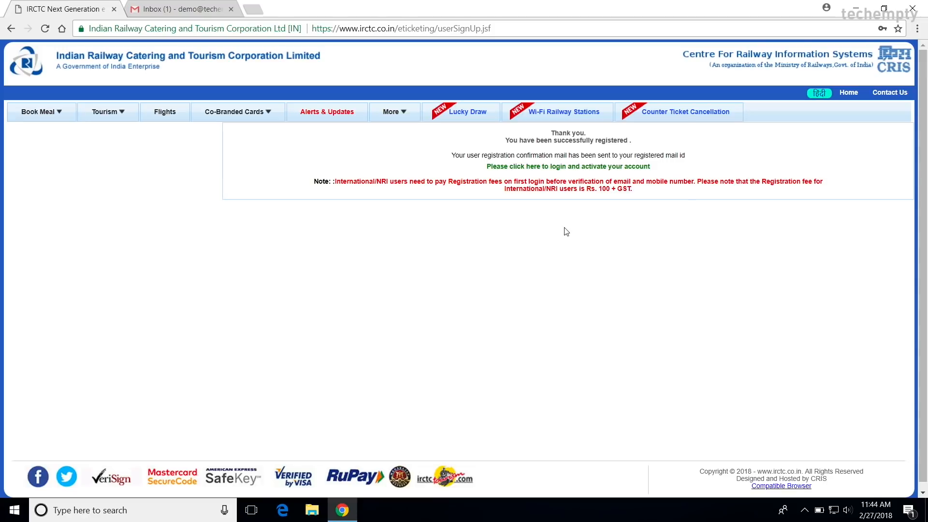
mouse_move(528, 226)
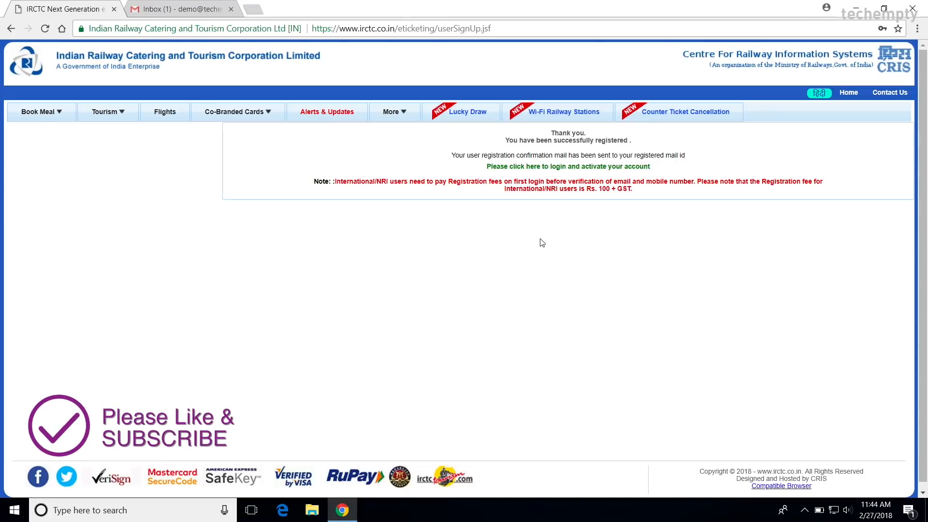
mouse_move(549, 245)
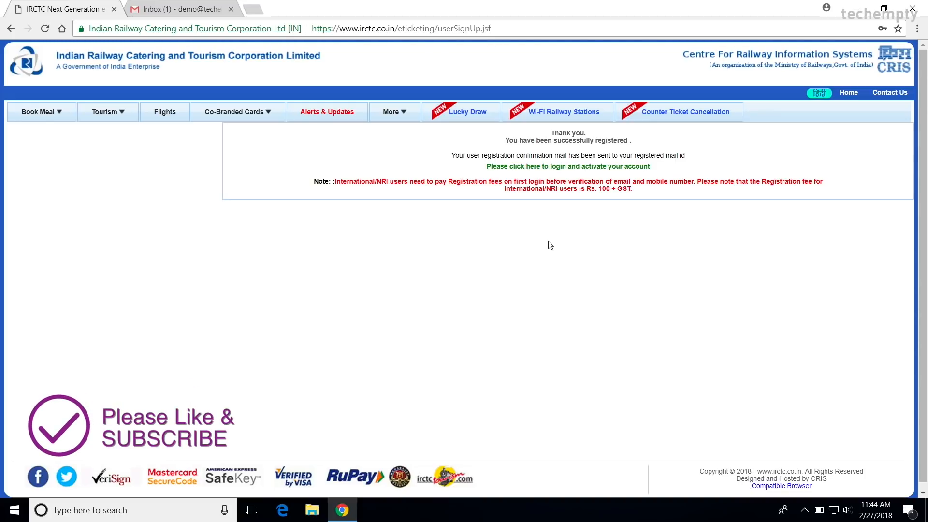
mouse_move(553, 196)
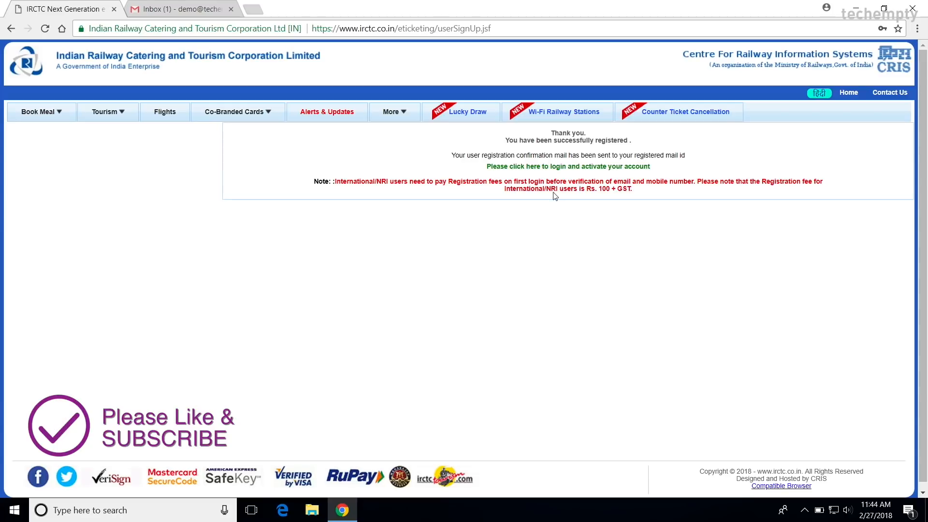
Follow the activation link to the login page and enter user ID, password and captcha.
left_click(566, 167)
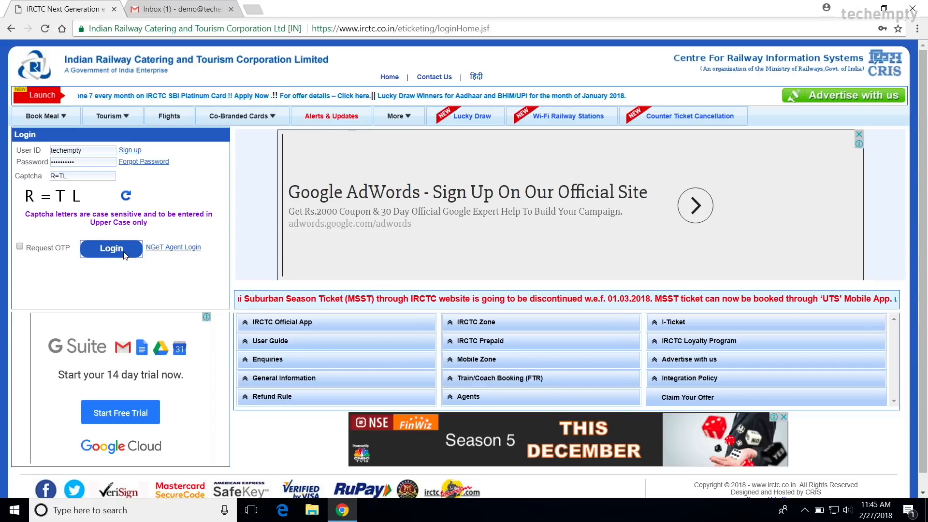
Log in with the new account and verify the mobile number by submitting the received OTP.
left_click(110, 248)
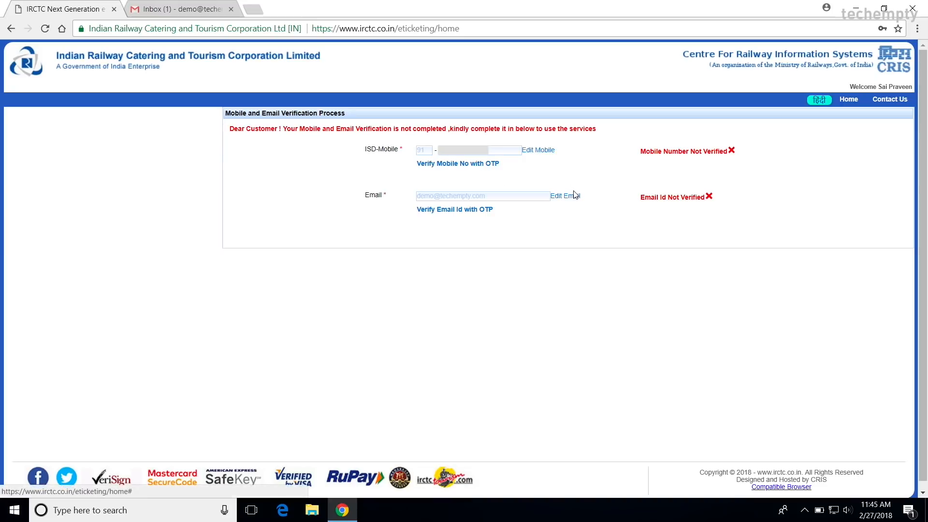
mouse_move(538, 150)
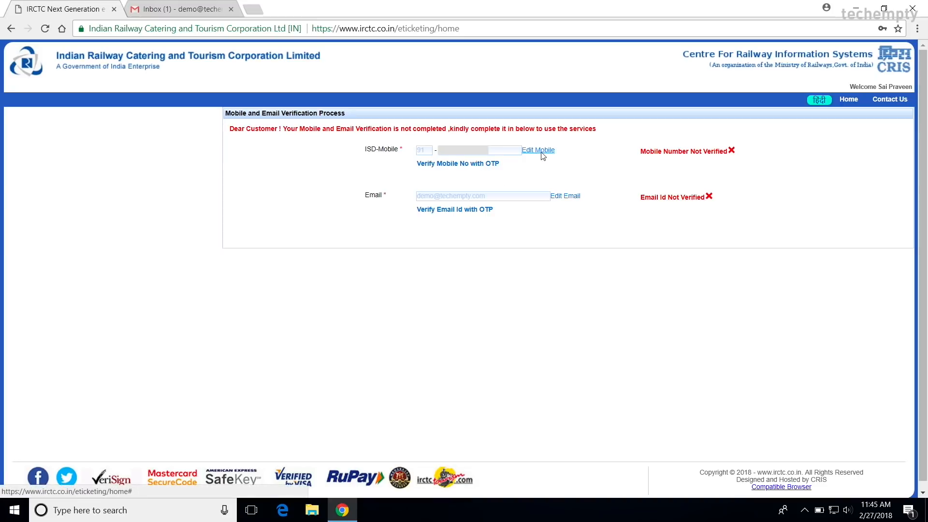
mouse_move(458, 163)
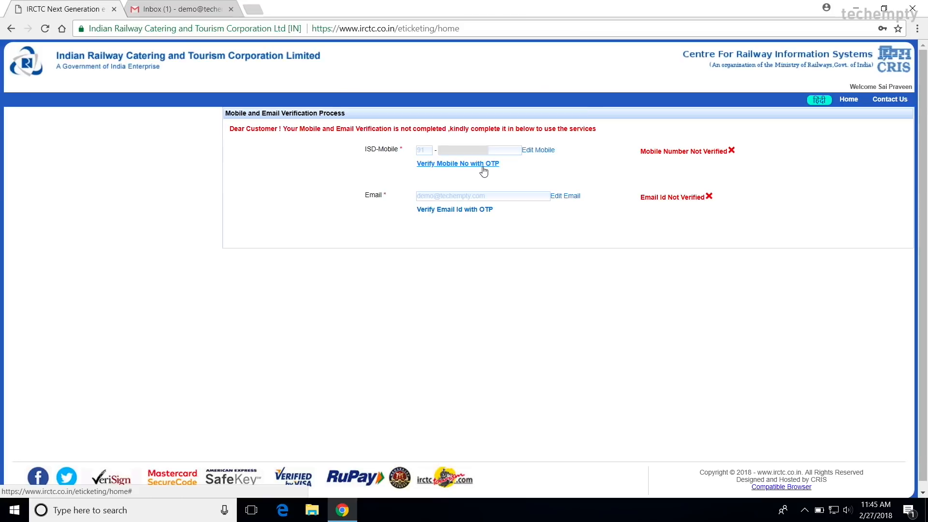
left_click(457, 163)
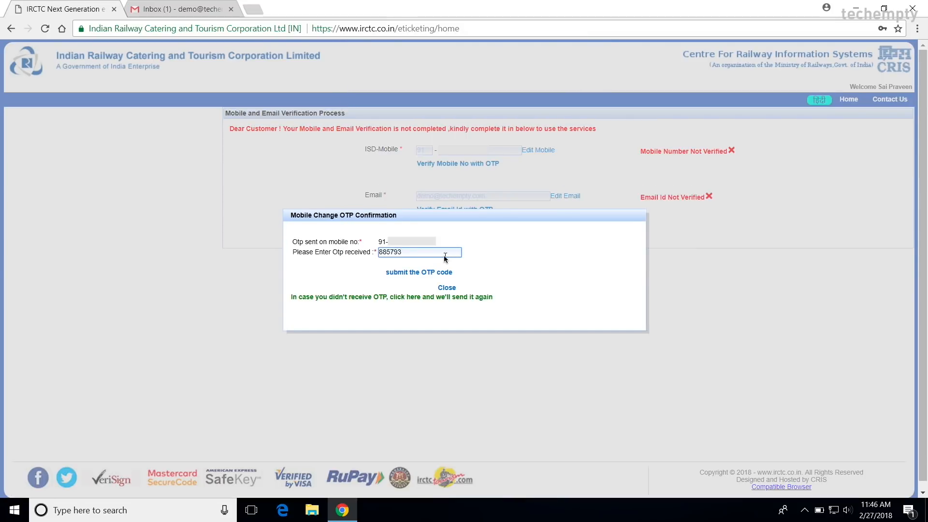
left_click(418, 272)
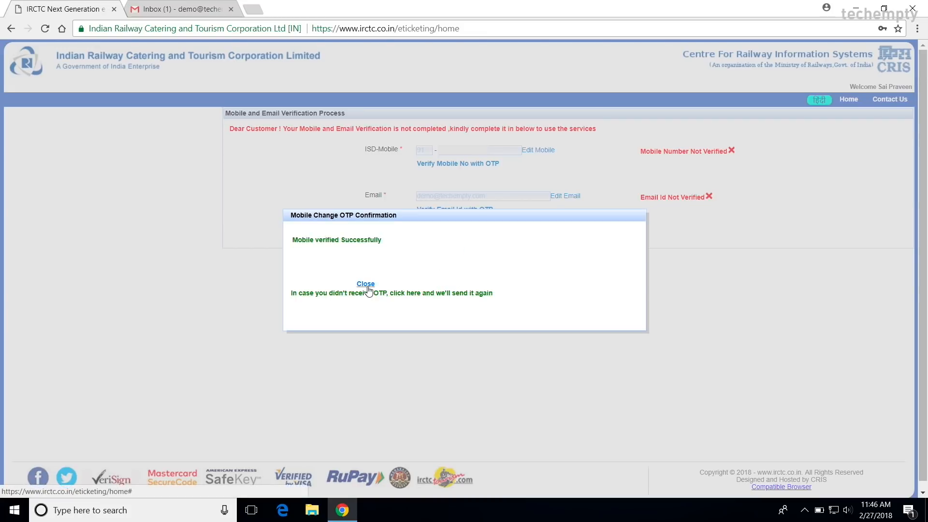
Verify the email address by submitting its OTP, leaving the account fully verified.
left_click(365, 284)
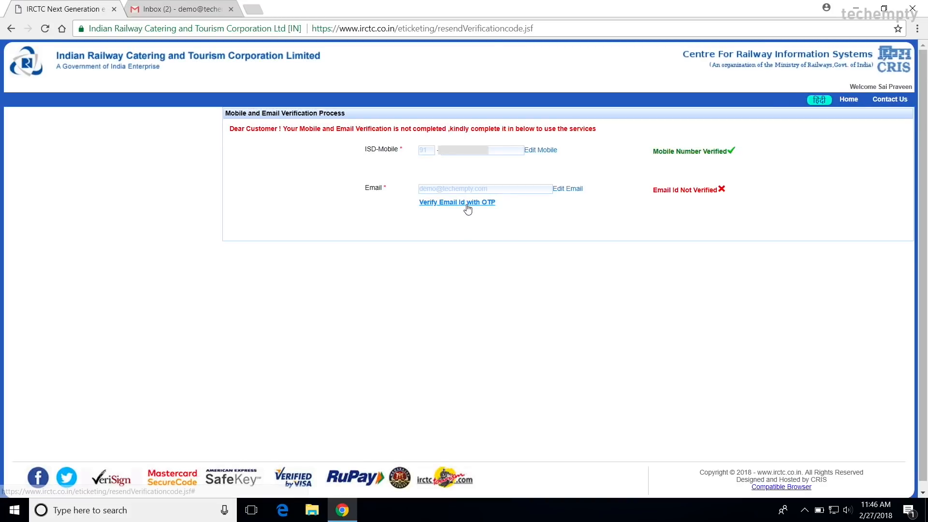
left_click(181, 9)
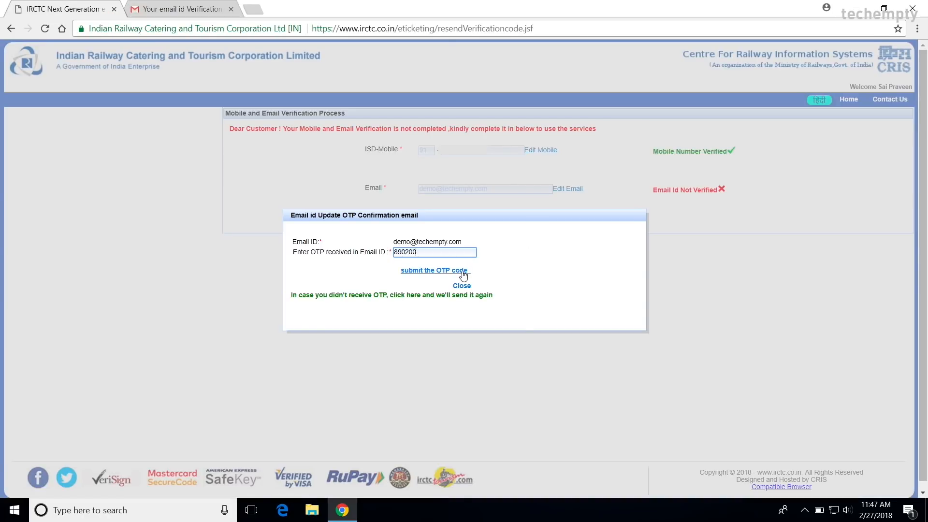
left_click(434, 271)
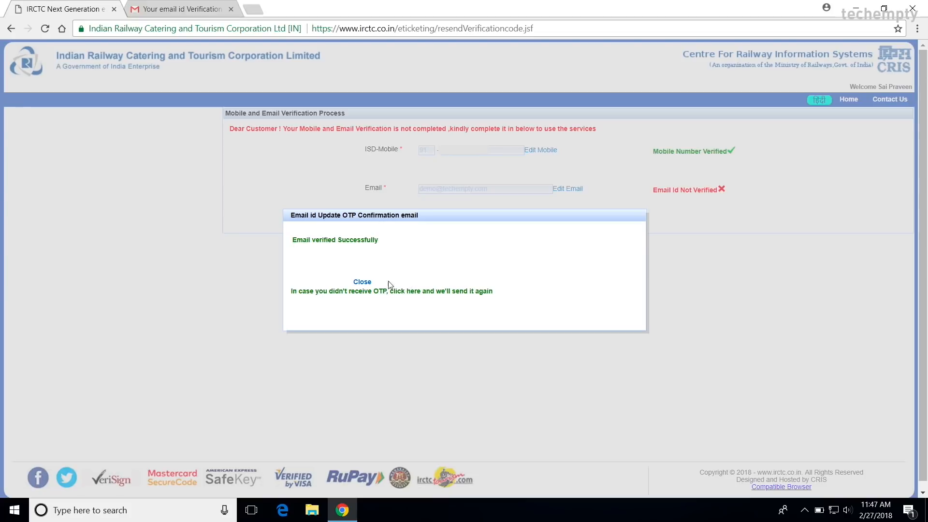
left_click(361, 281)
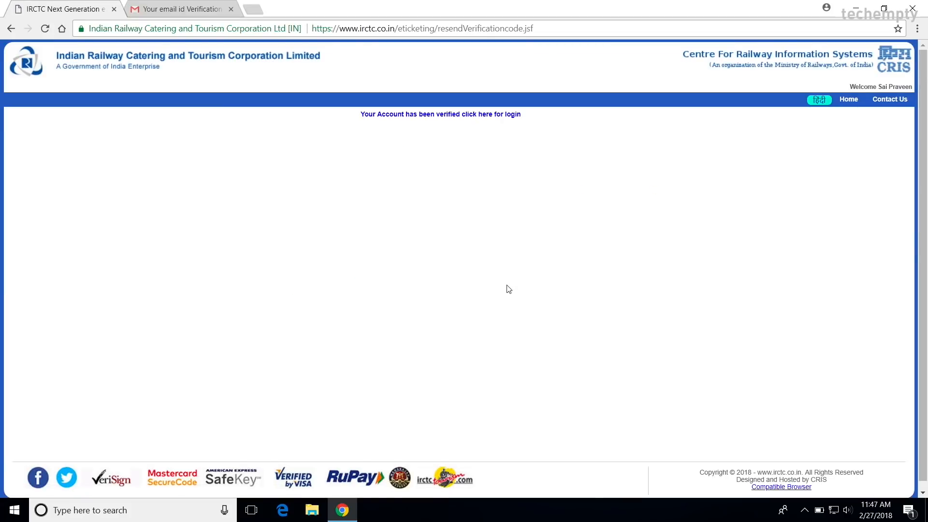
Log back in with the verified account to reach the e-ticketing home page.
left_click(490, 114)
type("ZJ")
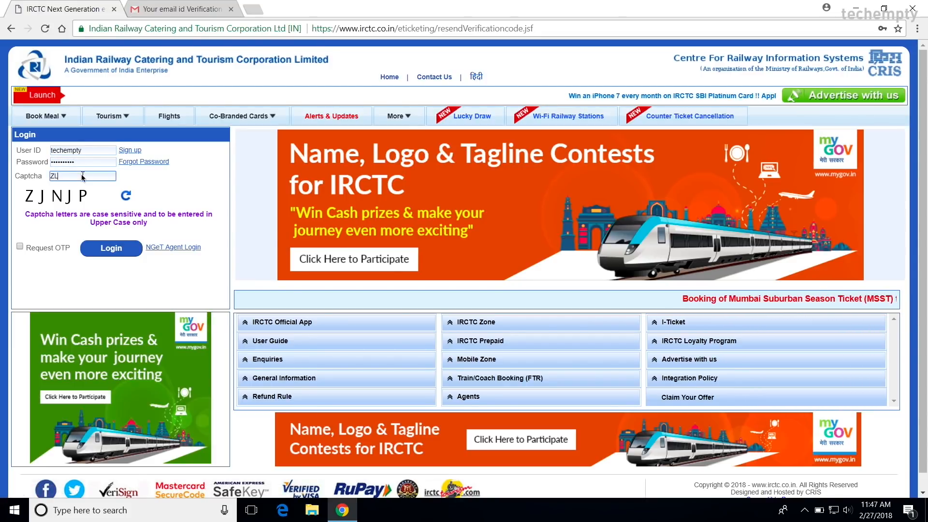
left_click(110, 249)
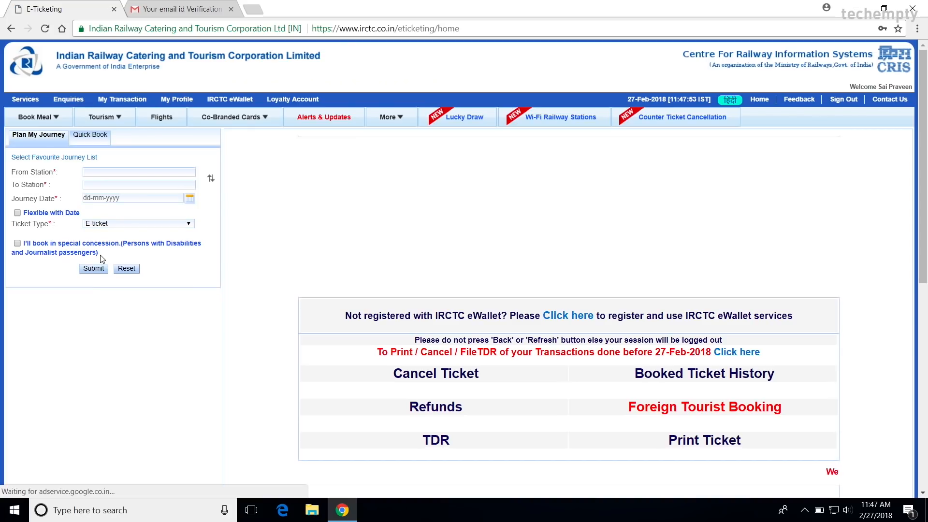